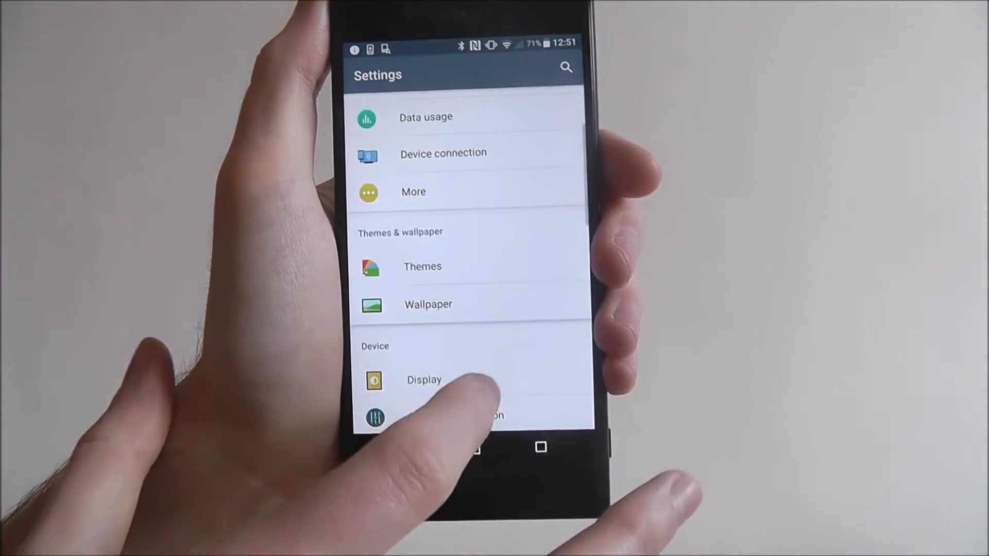
# Step: Scroll down the Sound settings to reach the Phone ringtone entry
pyautogui.scroll(-3)
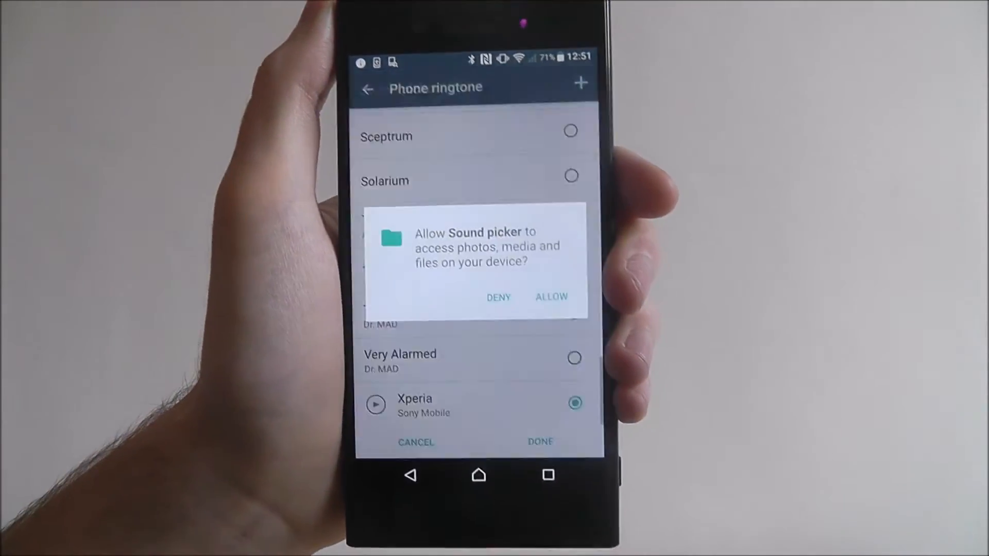
# Step: Allow Sound picker file access, choose Air as the ringtone and stop its preview
pyautogui.click(551, 297)
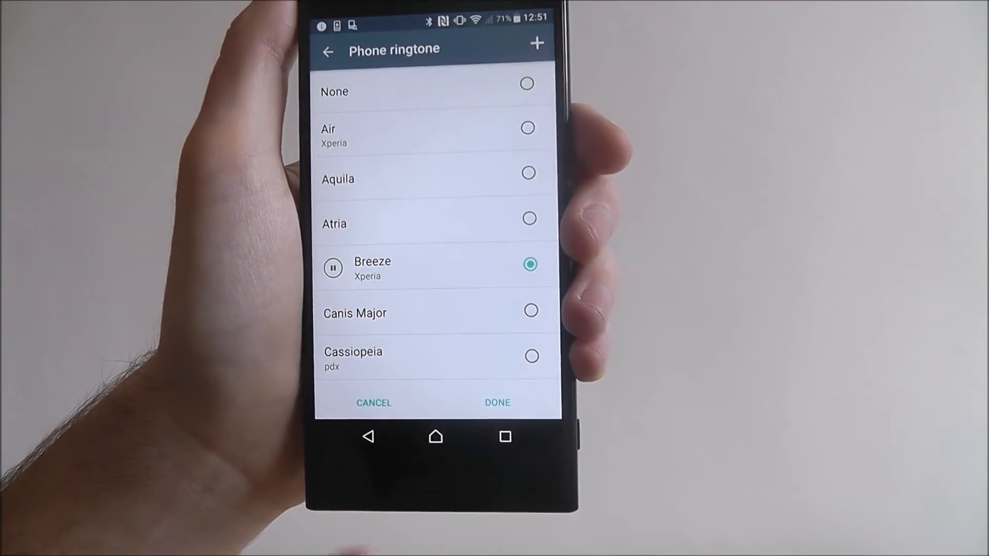
pyautogui.click(530, 310)
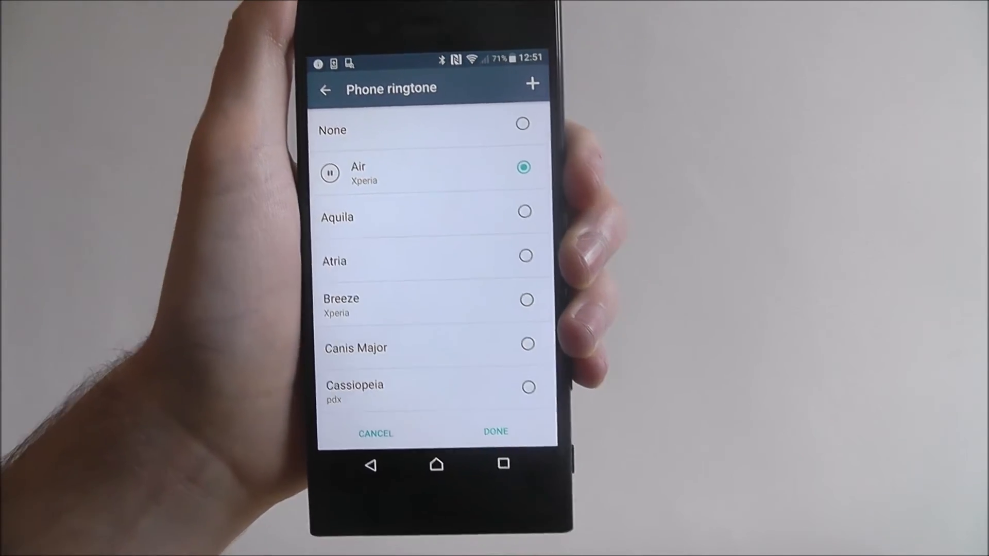
pyautogui.click(330, 173)
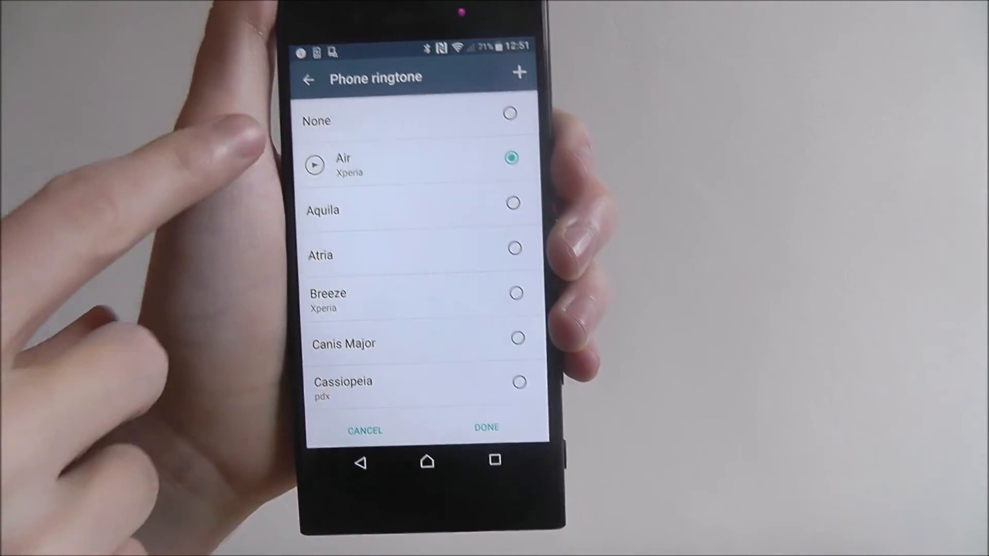